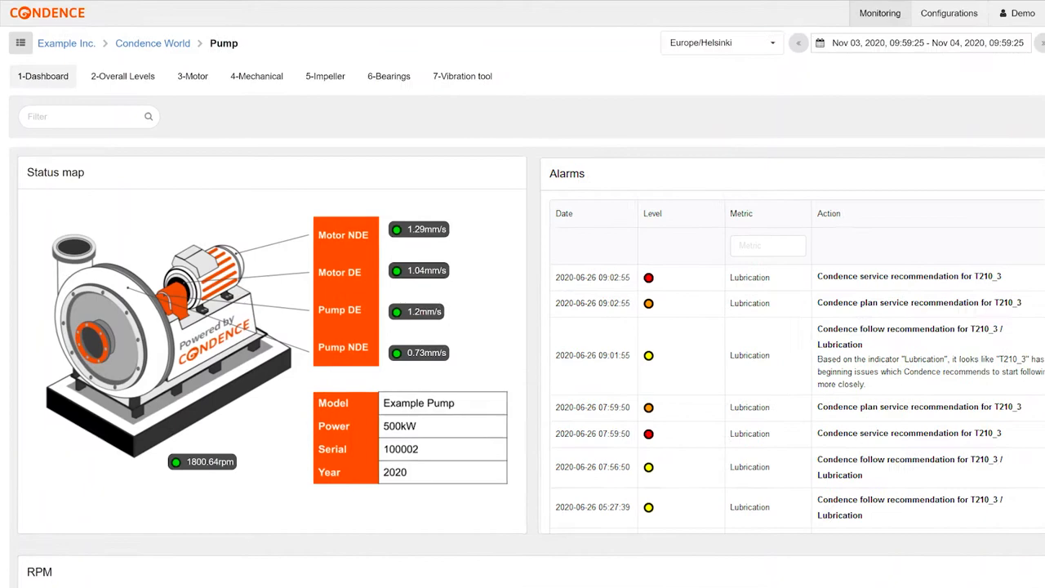
Scroll through the imbalance, misalignment and looseness vibration RMS trend charts
click(123, 77)
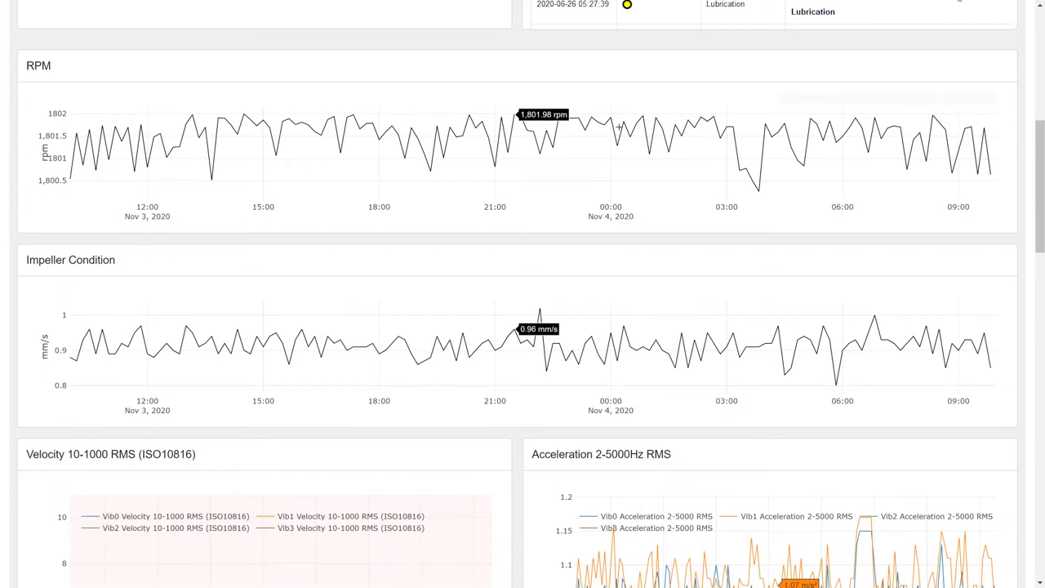
mouse_move(689, 128)
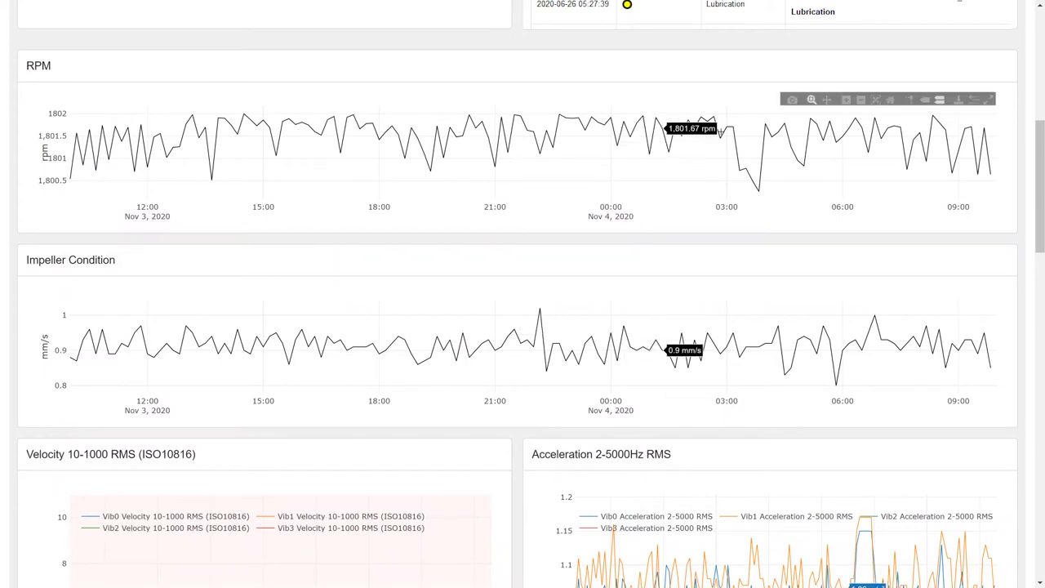
mouse_move(735, 134)
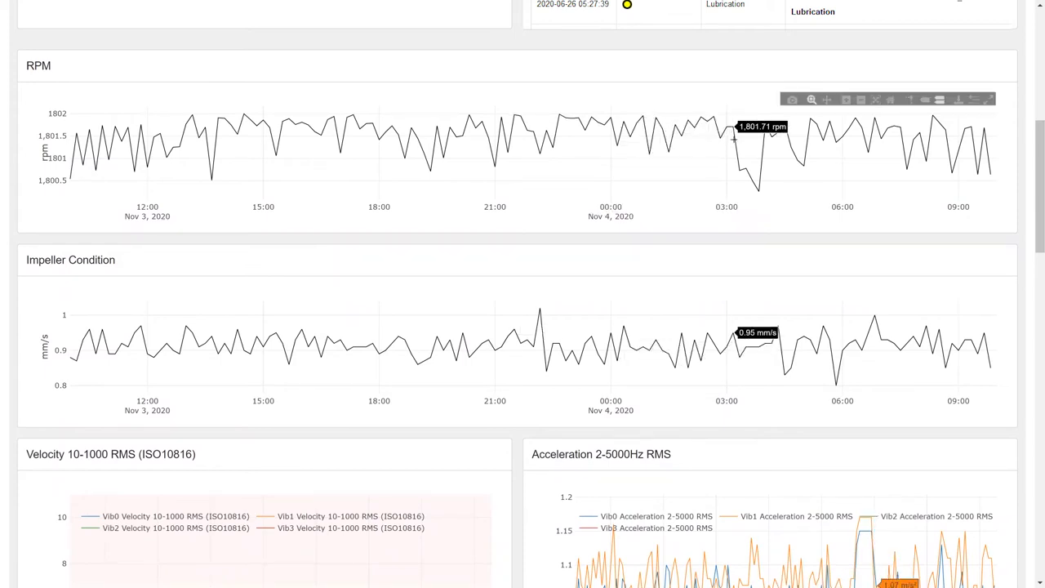
mouse_move(539, 245)
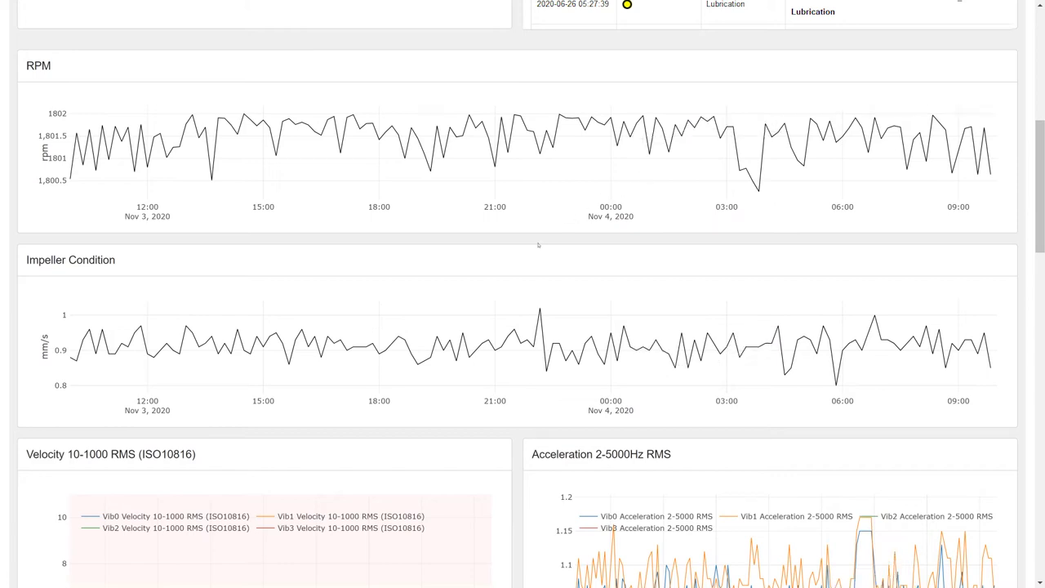
scroll(down, 3)
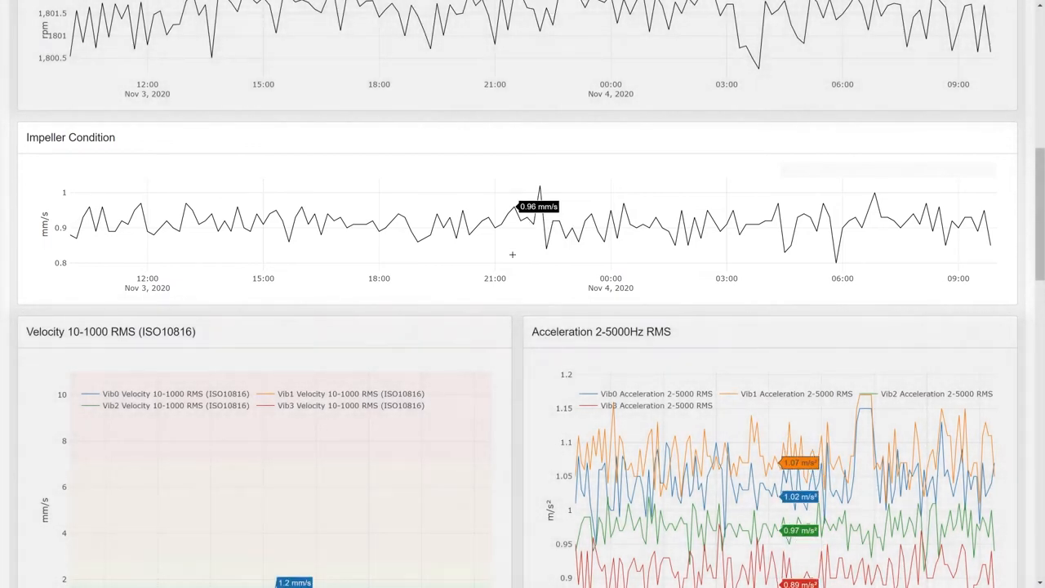
scroll(down, 3)
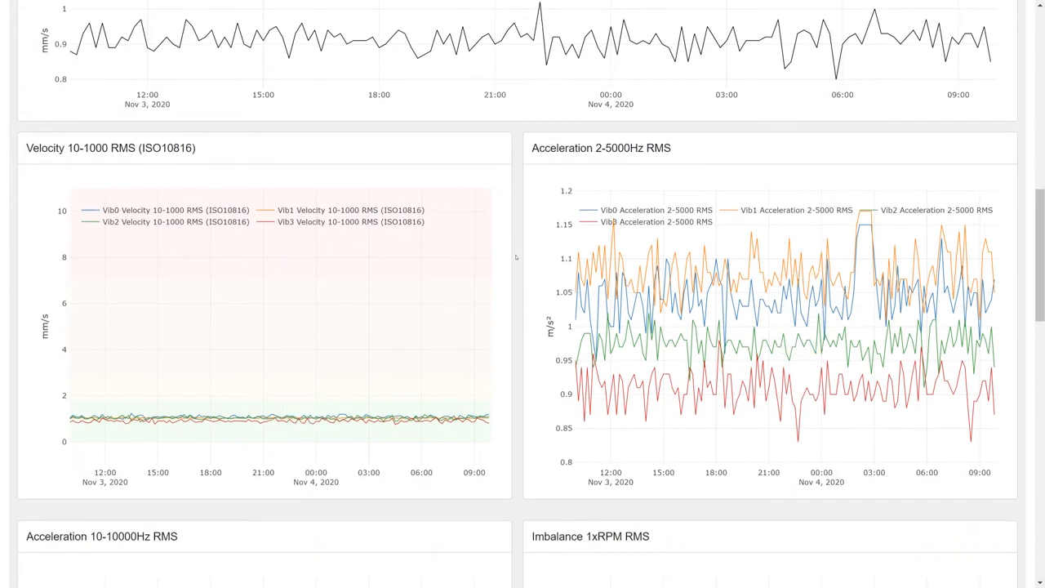
scroll(down, 3)
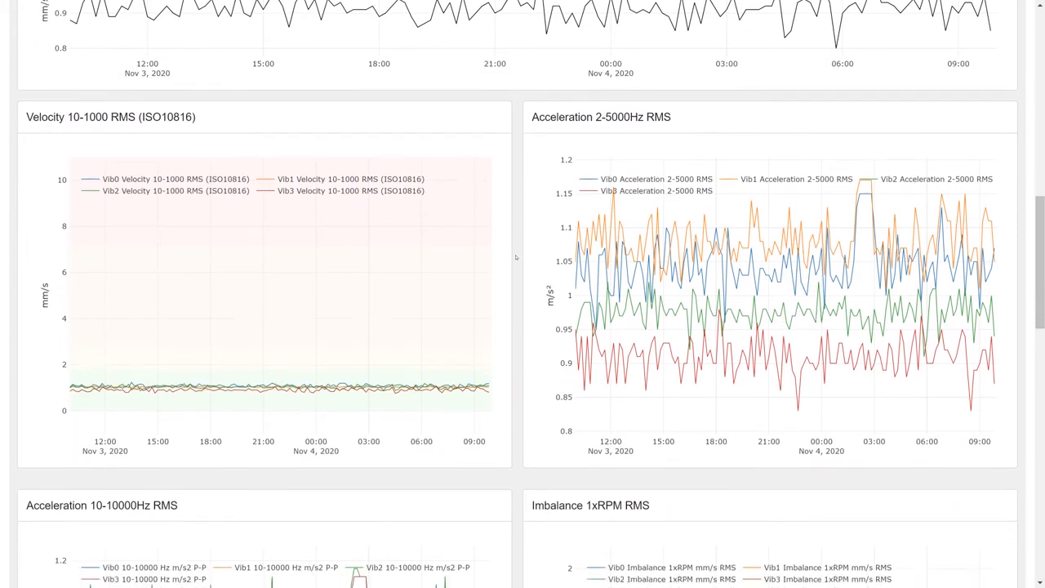
scroll(down, 3)
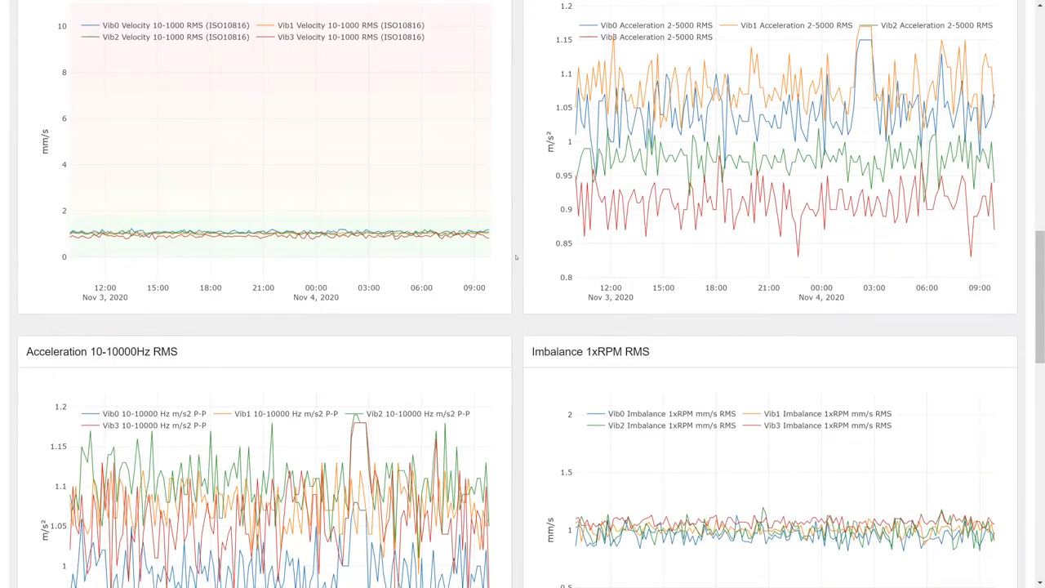
scroll(down, 3)
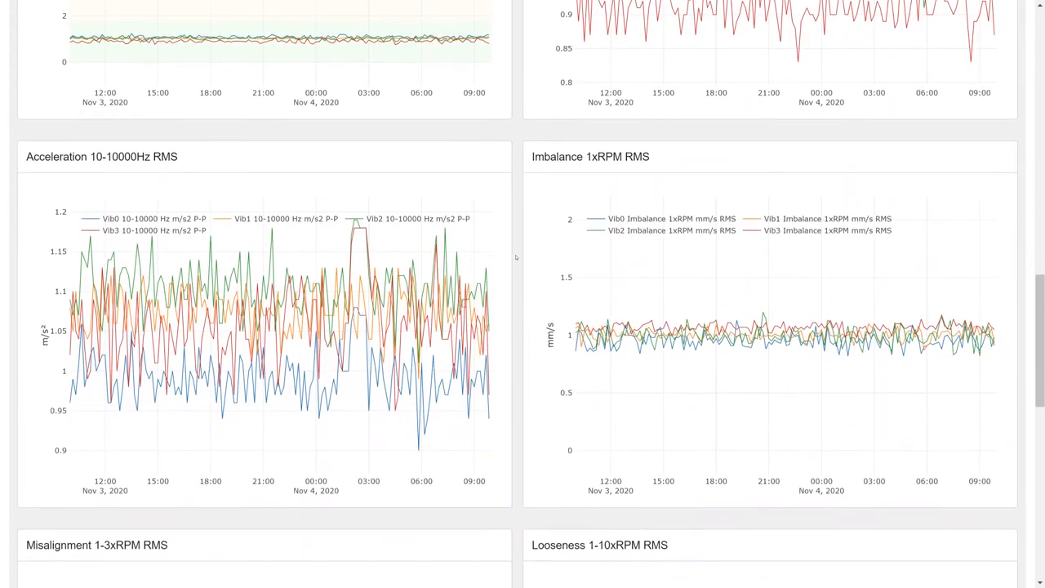
scroll(down, 3)
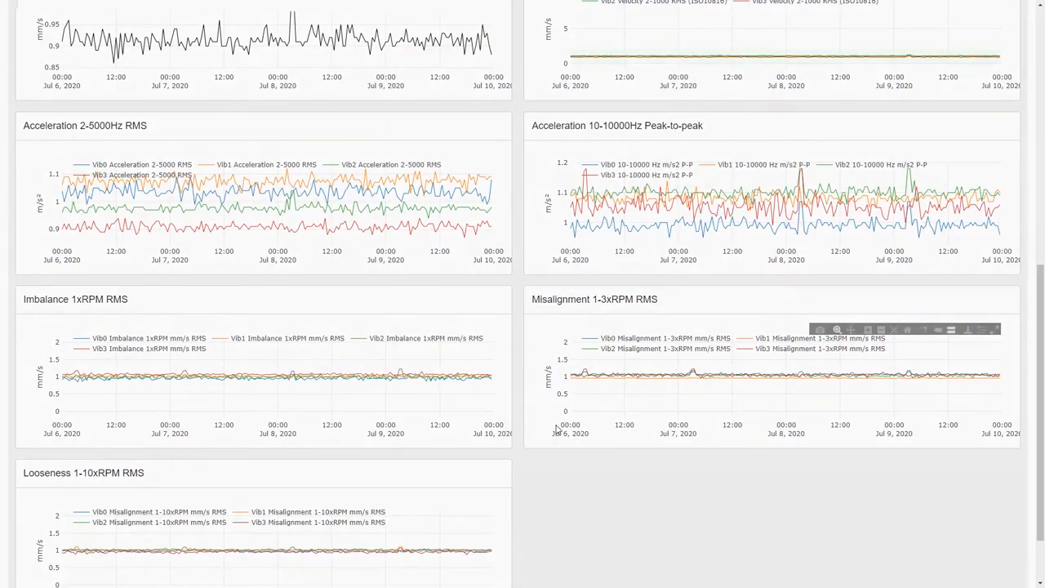
scroll(down, 3)
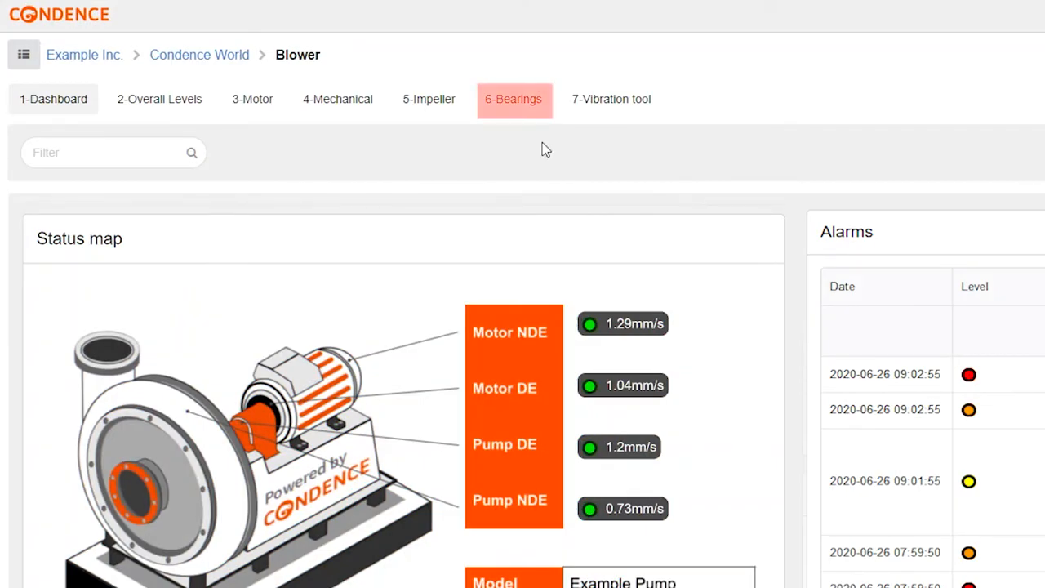
click(513, 99)
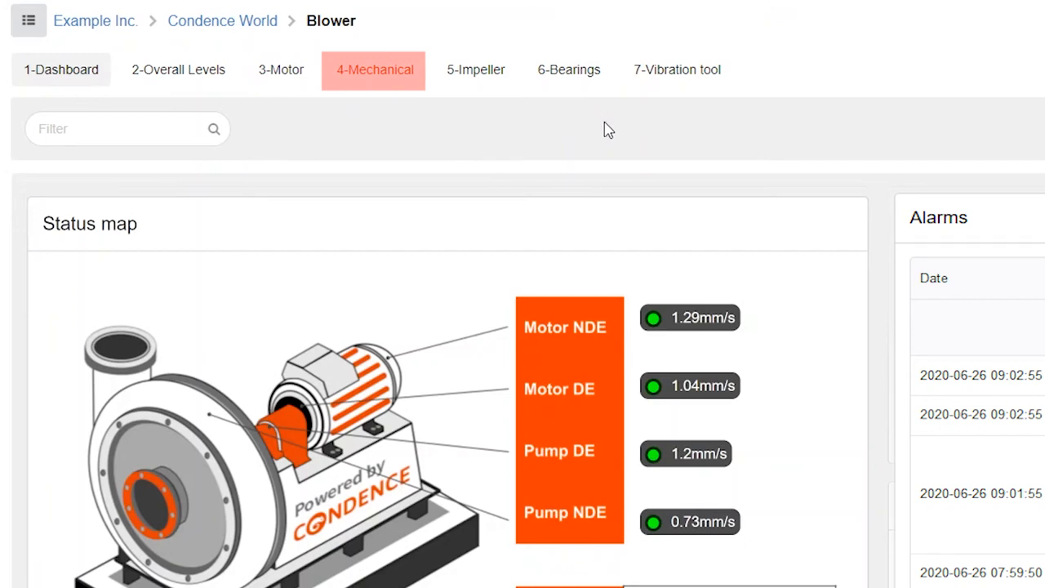
click(569, 69)
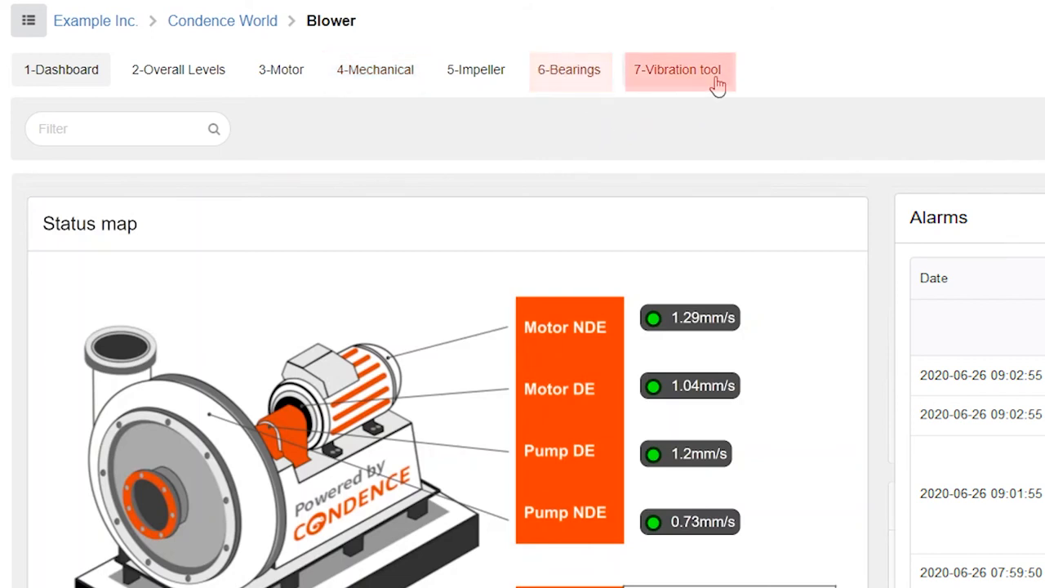
In the Vibration tool, set the spectrum filter to 10 - 1000 Hz
click(677, 68)
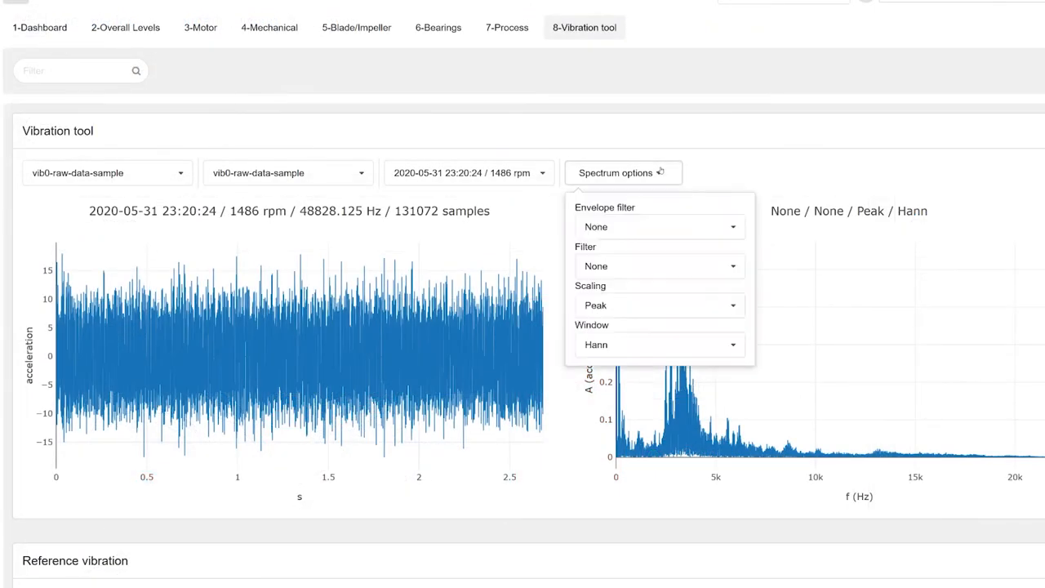
click(660, 265)
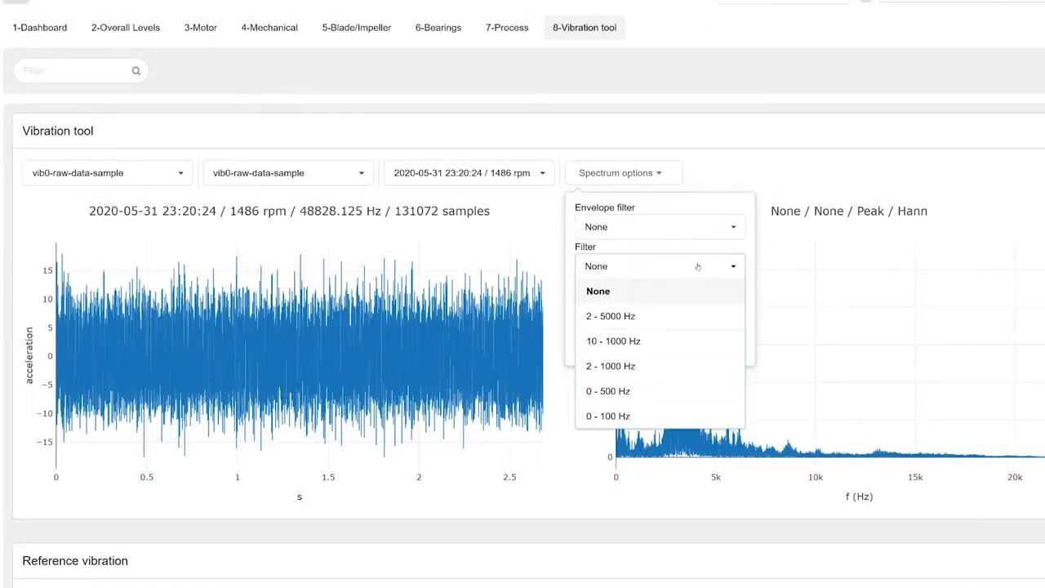
click(614, 341)
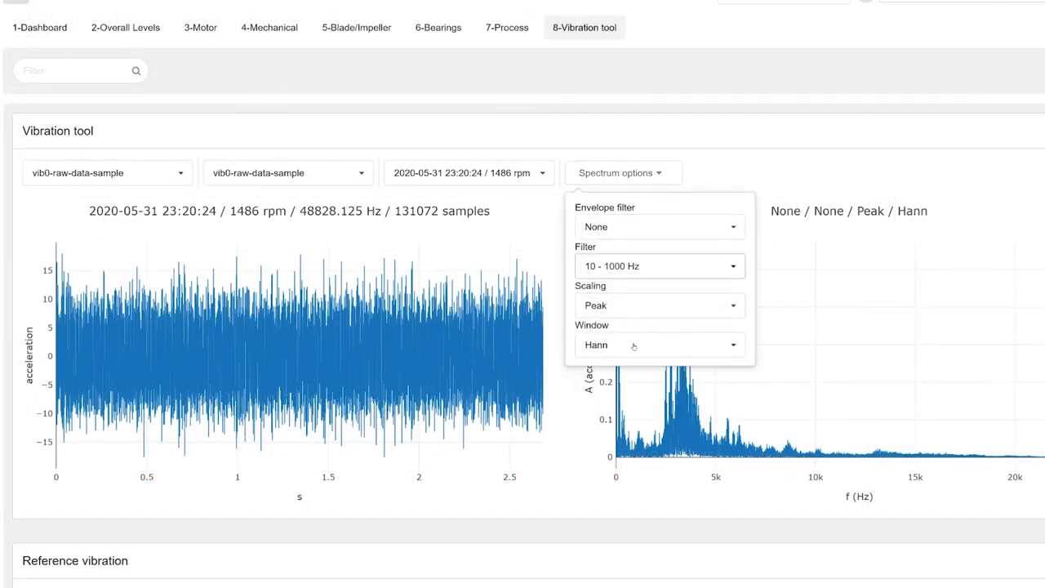